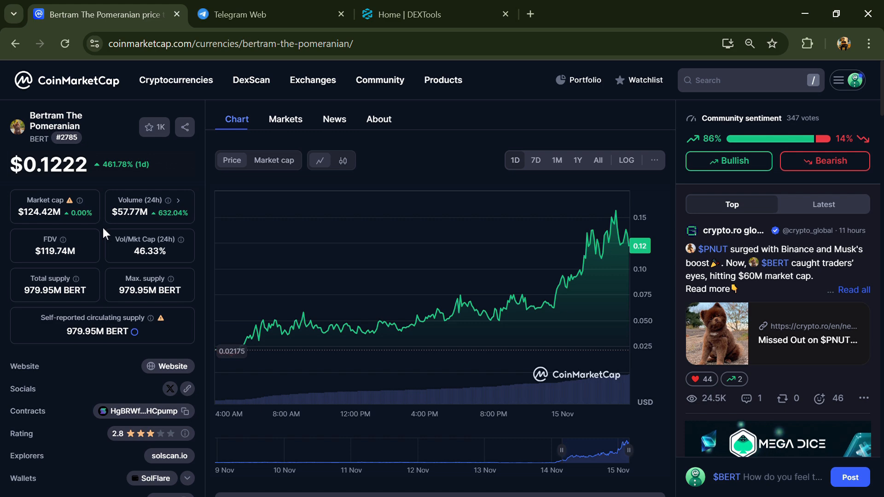
mouse_move(106, 194)
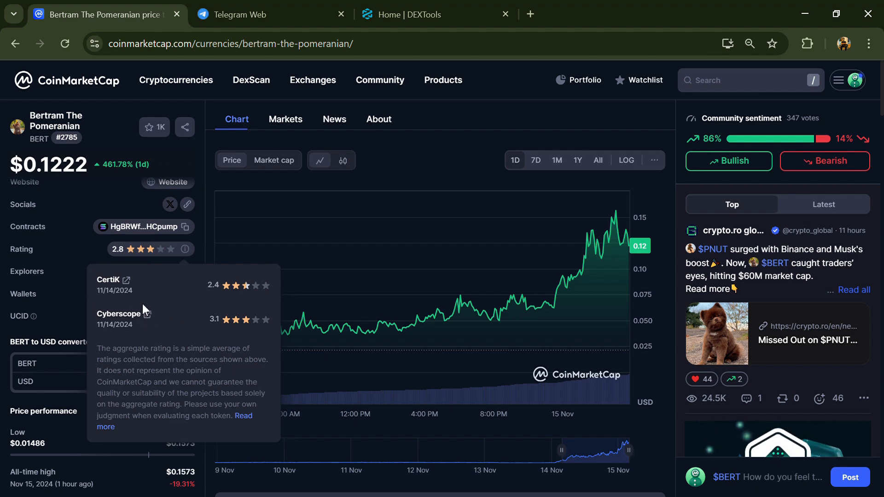
mouse_move(123, 338)
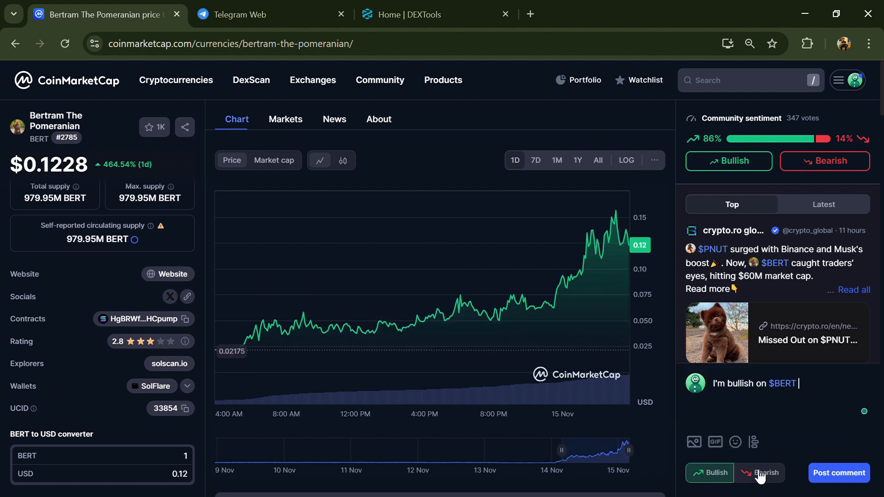
mouse_move(753, 478)
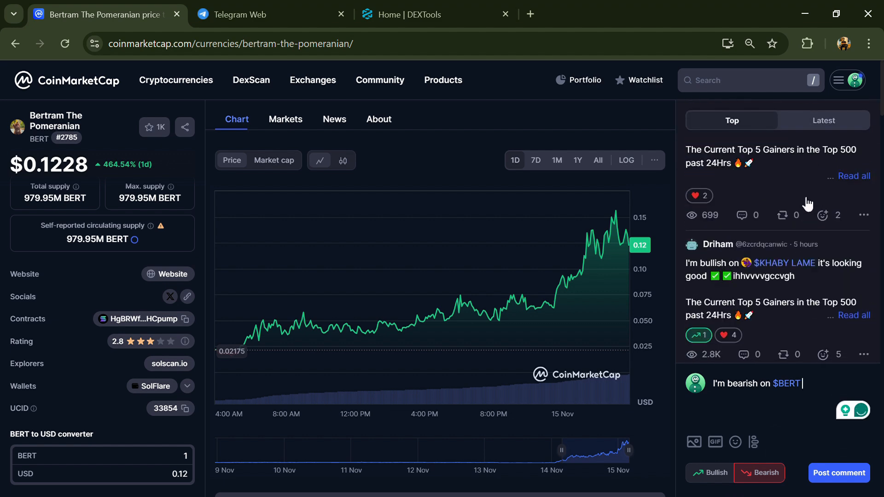
Show the Latest community posts, copy BERT's contract address, and switch to DEXTools.
click(823, 119)
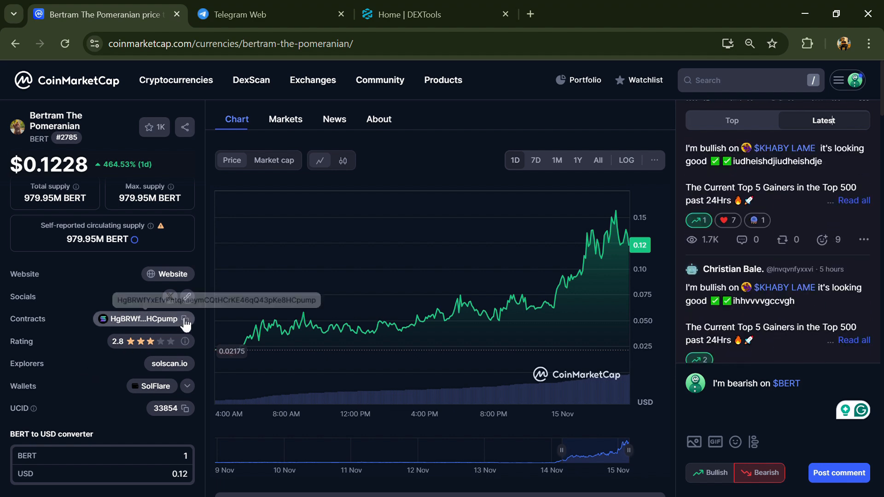
click(185, 319)
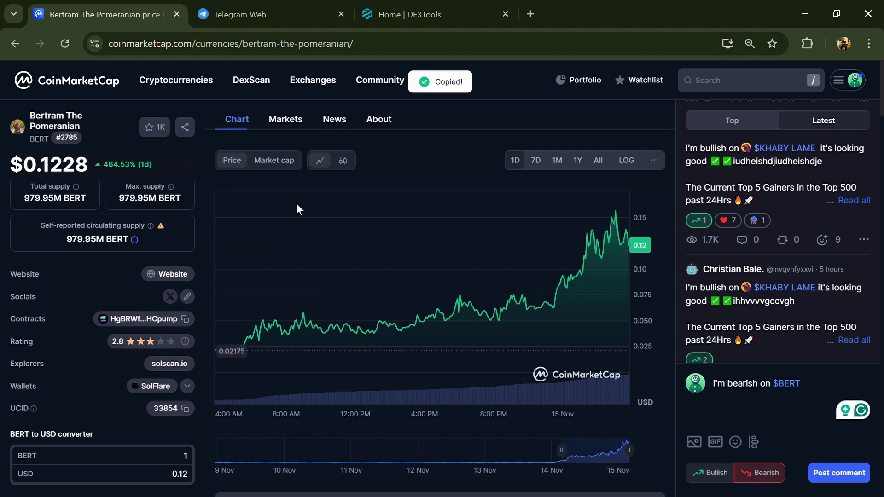
click(415, 15)
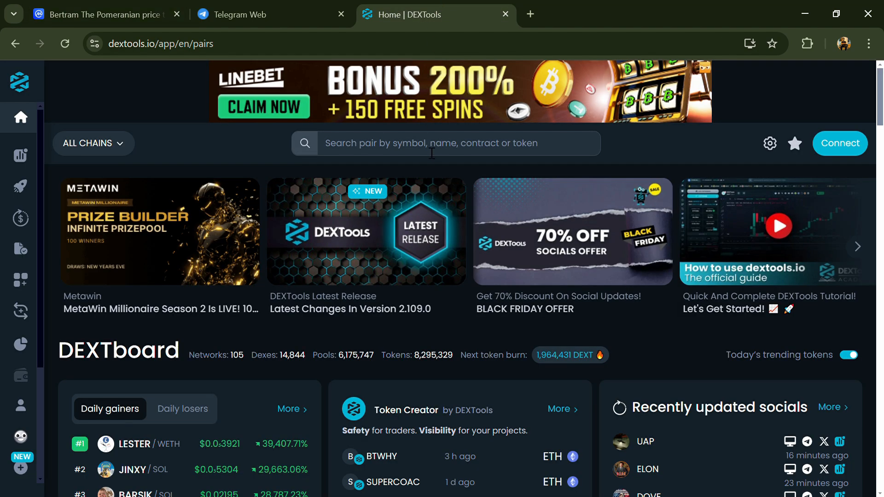
Search DEXTools for contract HgBRWfYxEfvPhtqkaeymCQtHCrKE46qQ43pKe8HCpump to find the BERT/SOL pair.
click(431, 142)
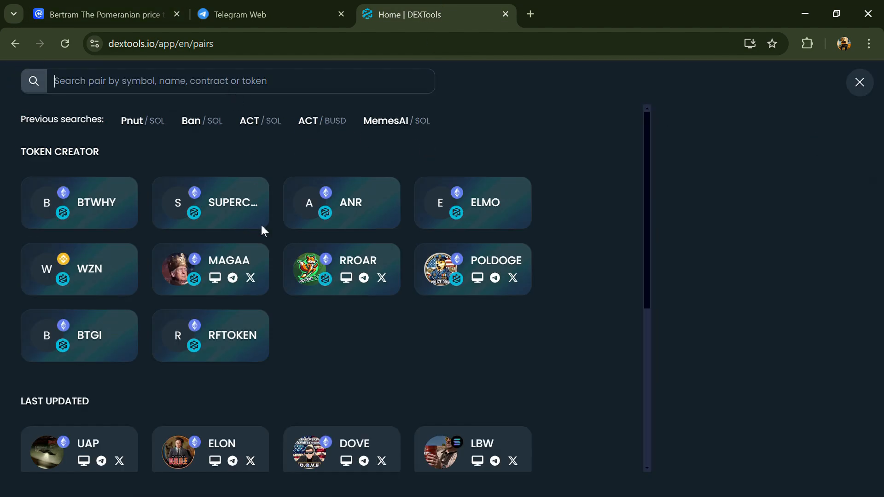
text(HgBRWfYxEfvPhtqkaeymCQtHCrKE46qQ43pKe8HCpump)
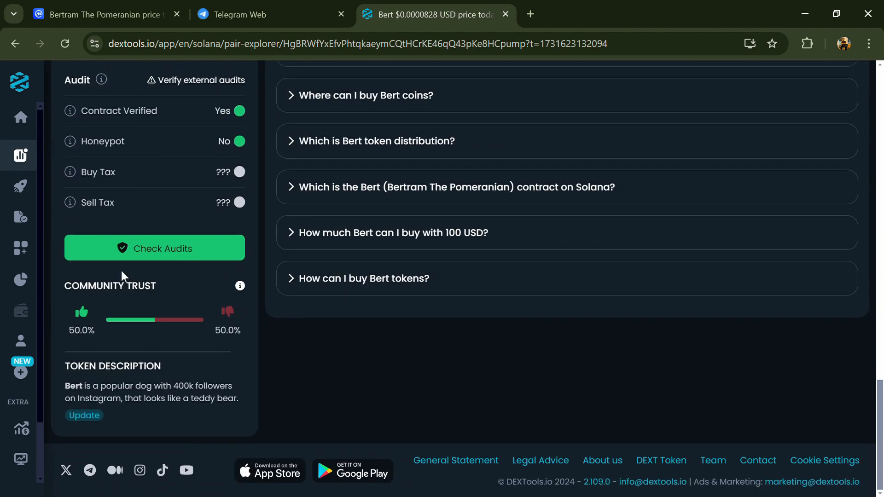
double_click(110, 286)
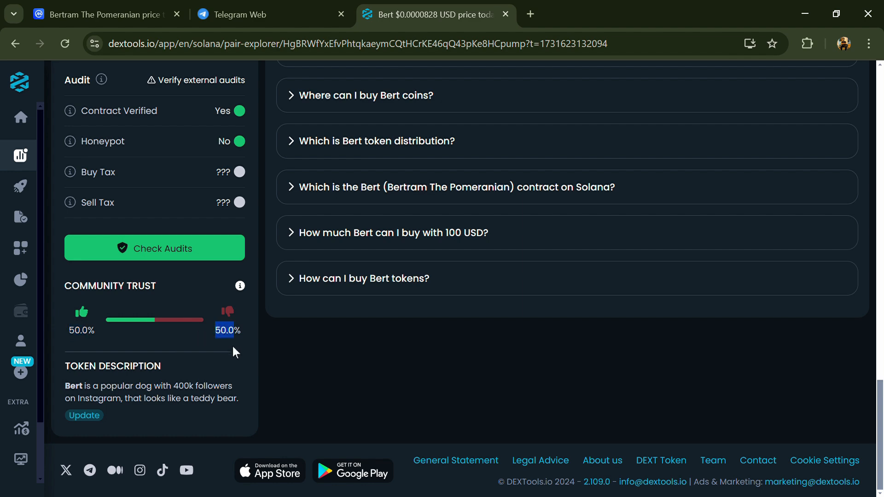
click(228, 311)
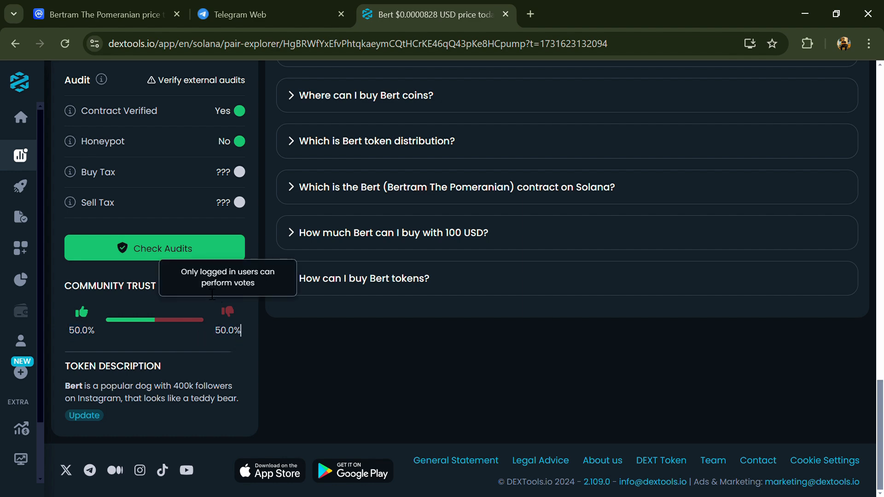
click(154, 248)
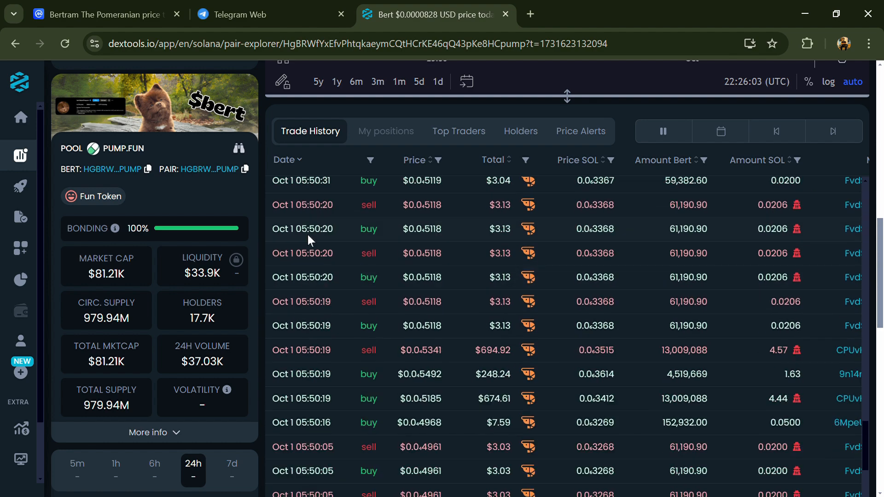
Return to the CoinMarketCap BERT page listing its markets.
click(106, 14)
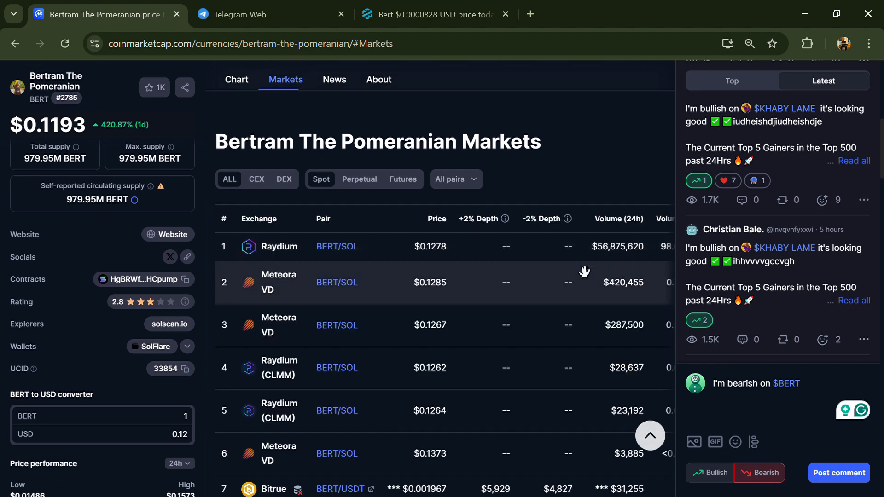
scroll(down, 3)
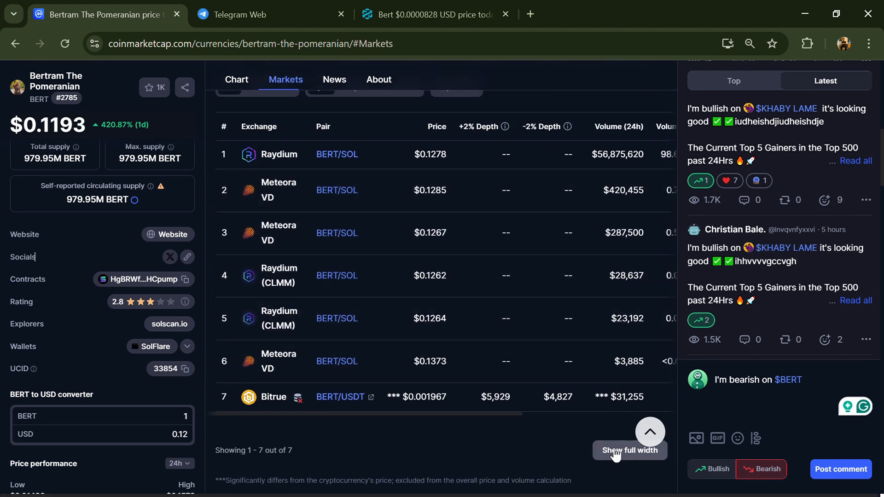
click(630, 451)
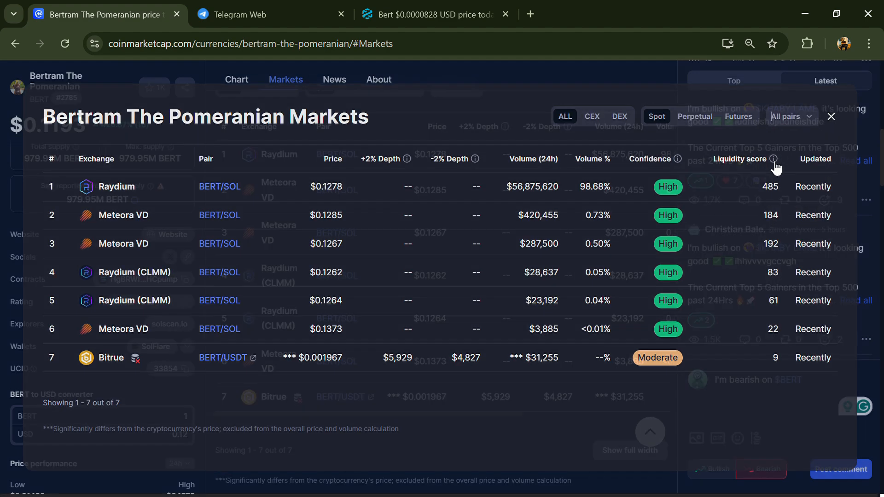
click(830, 116)
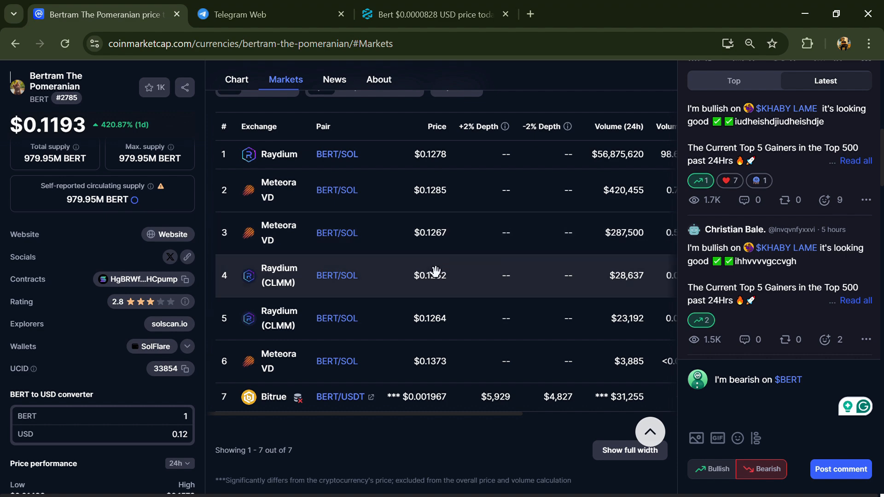
mouse_move(195, 335)
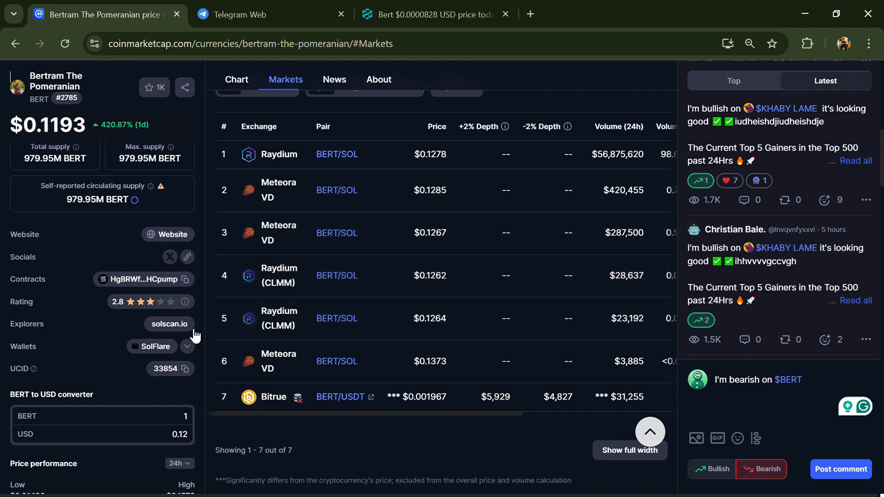
View BERT's token holders on Solscan and advance to the second holders page.
click(170, 324)
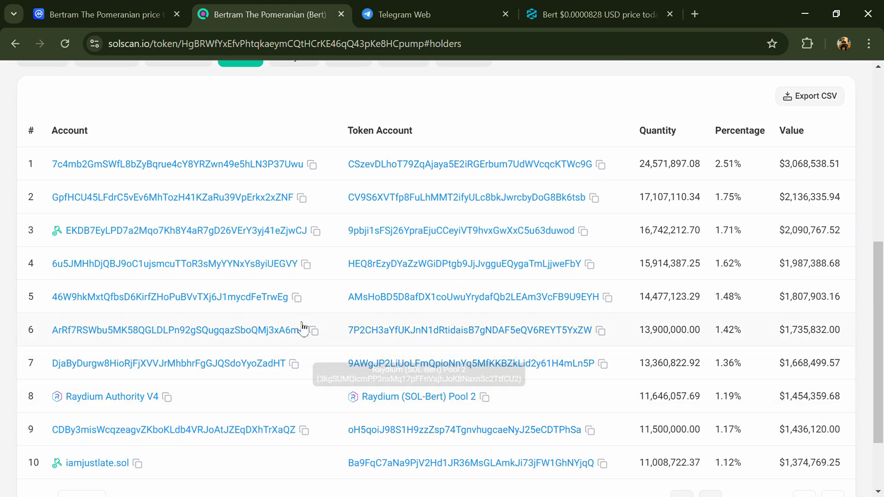
mouse_move(658, 281)
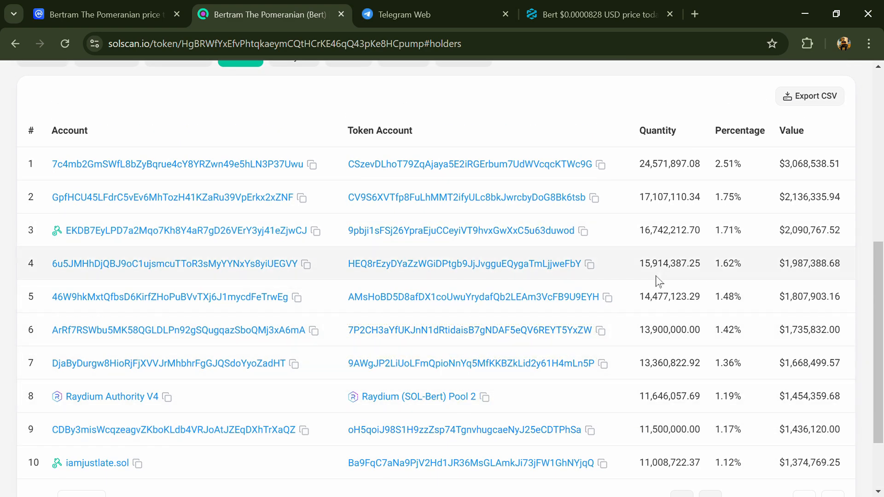
scroll(down, 3)
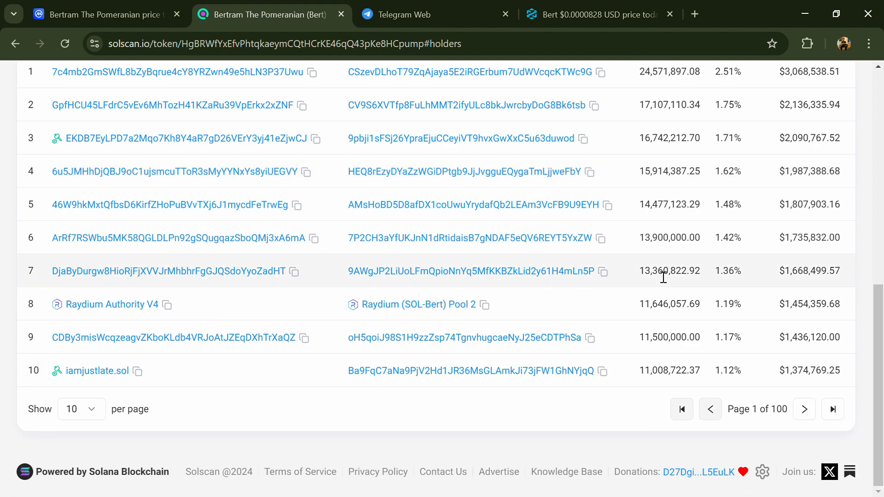
click(805, 409)
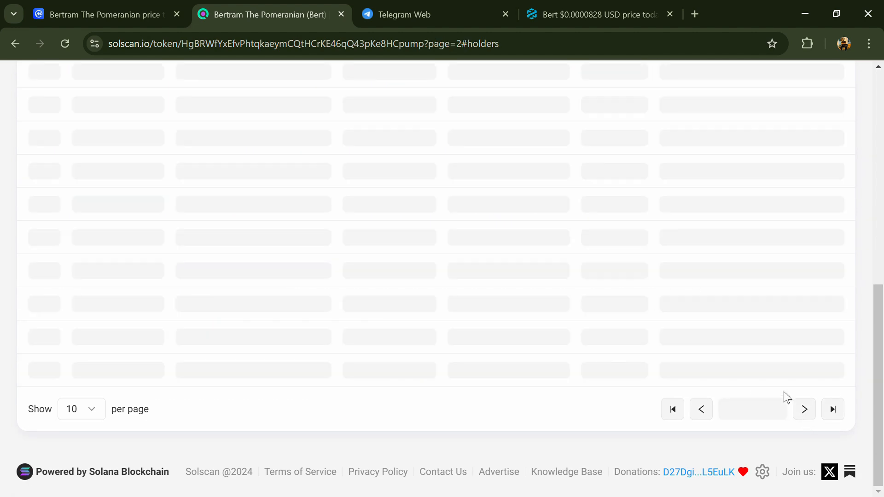